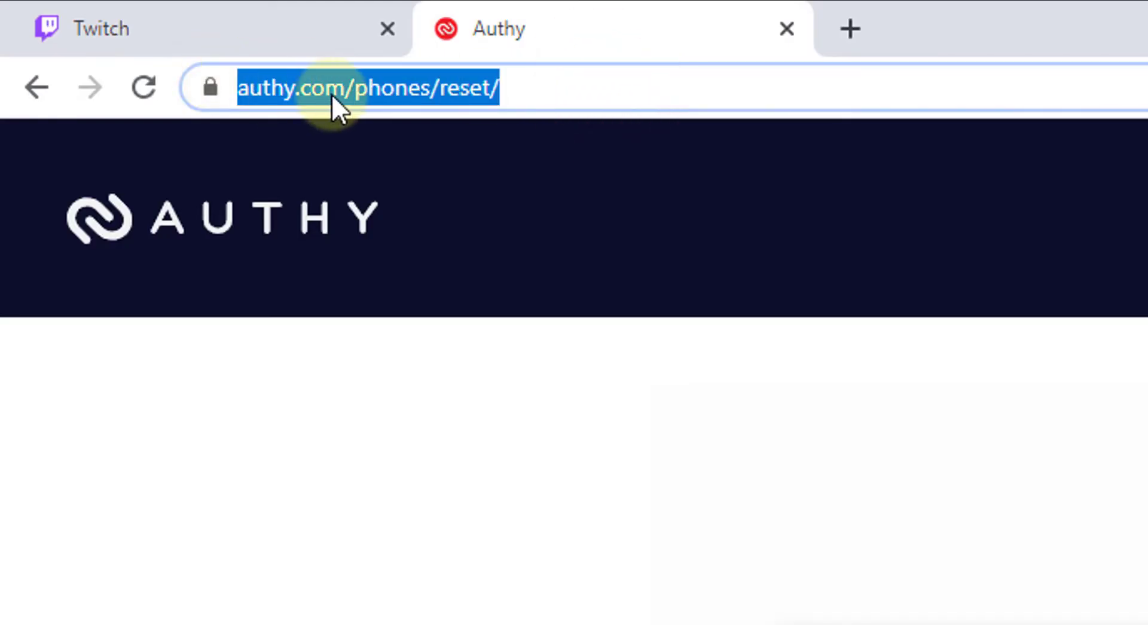
{"action": "mouse_move", "coordinate": [498, 113]}
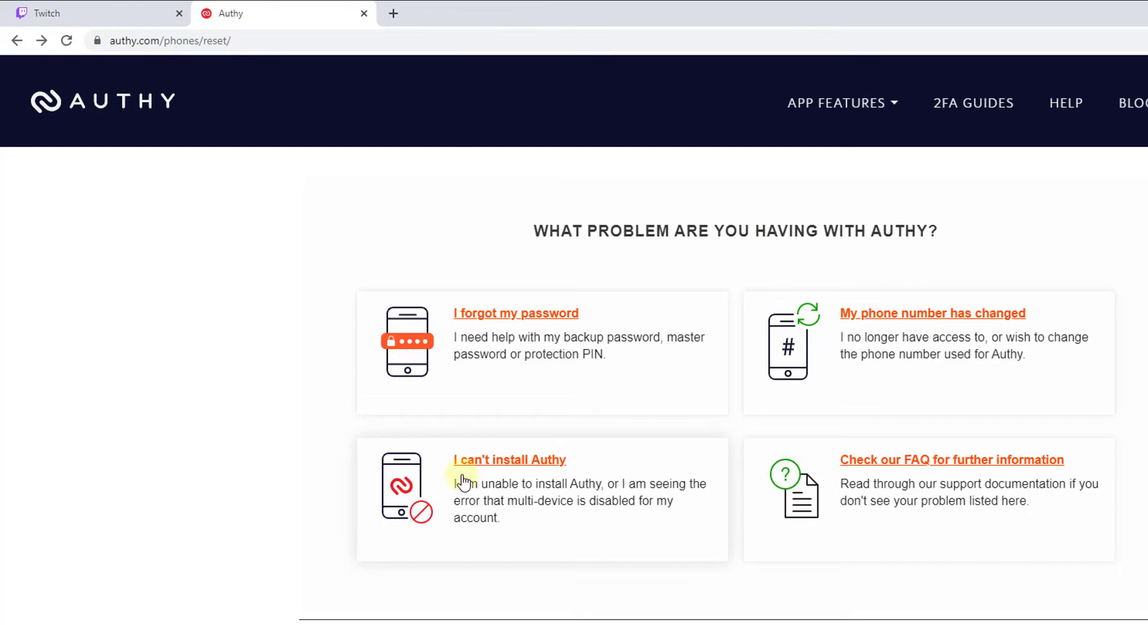
{"action": "mouse_move", "coordinate": [624, 501]}
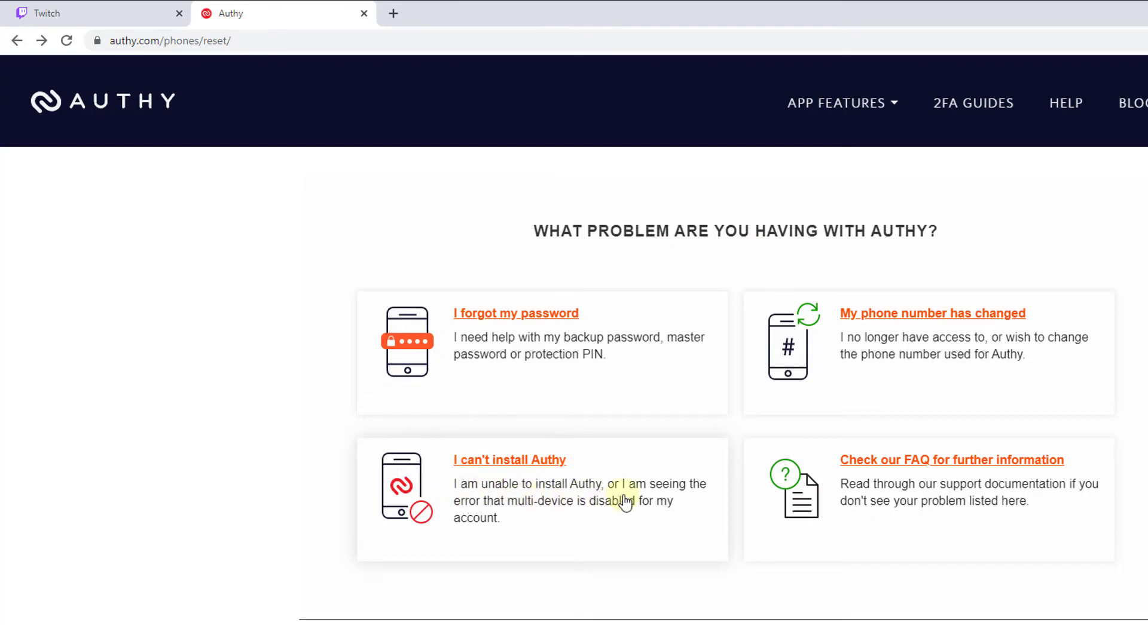
{"action": "mouse_move", "coordinate": [585, 520]}
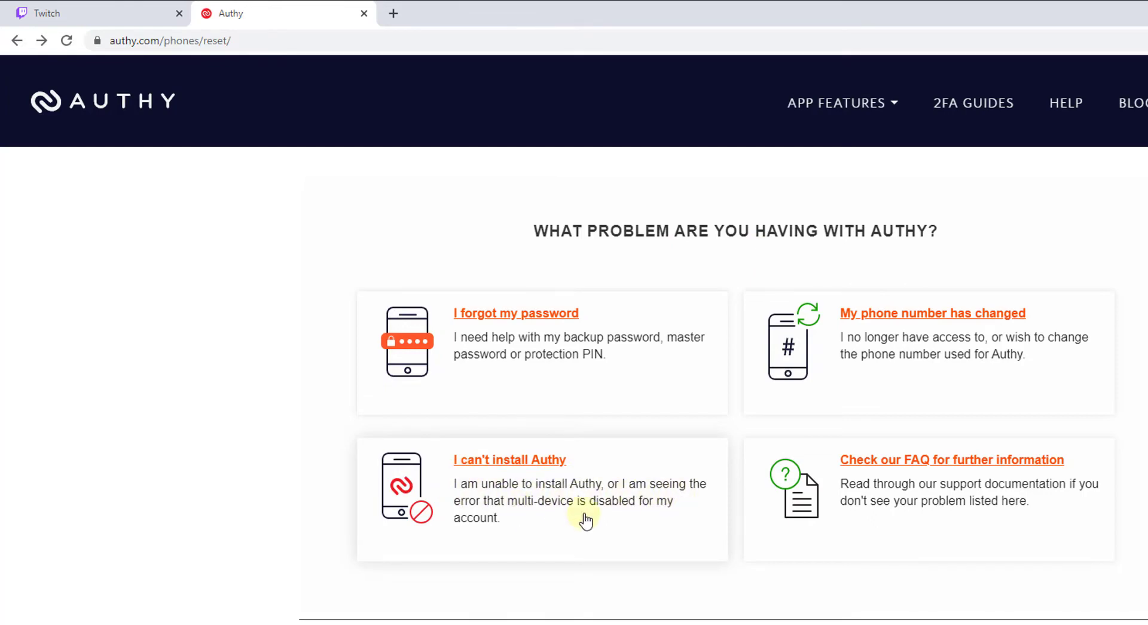
{"action": "mouse_move", "coordinate": [659, 516]}
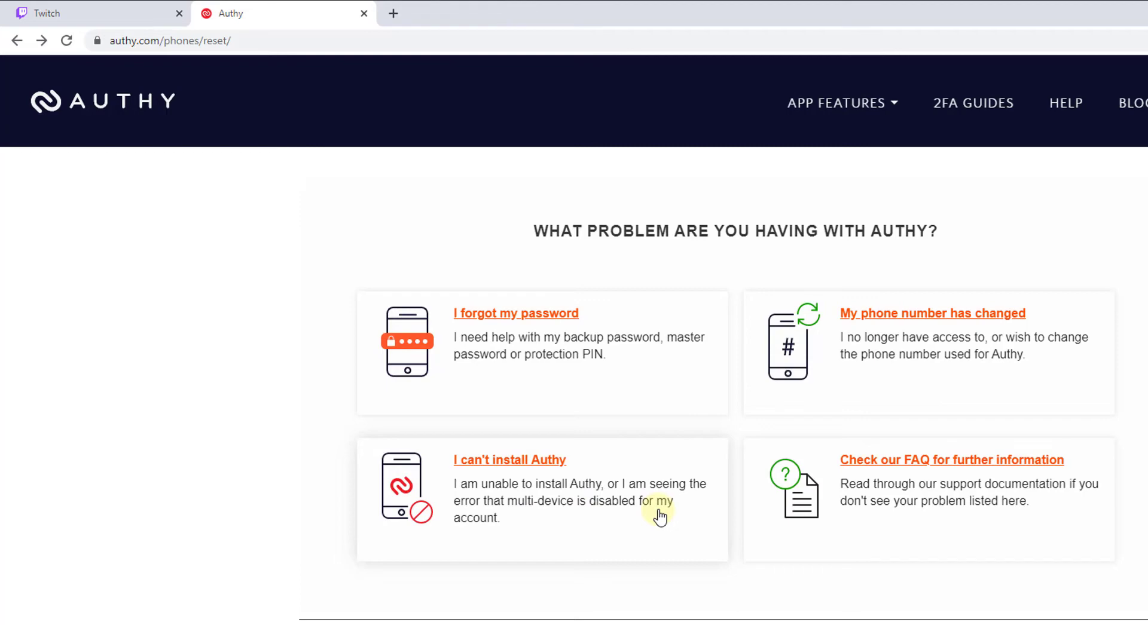
{"action": "mouse_move", "coordinate": [515, 469]}
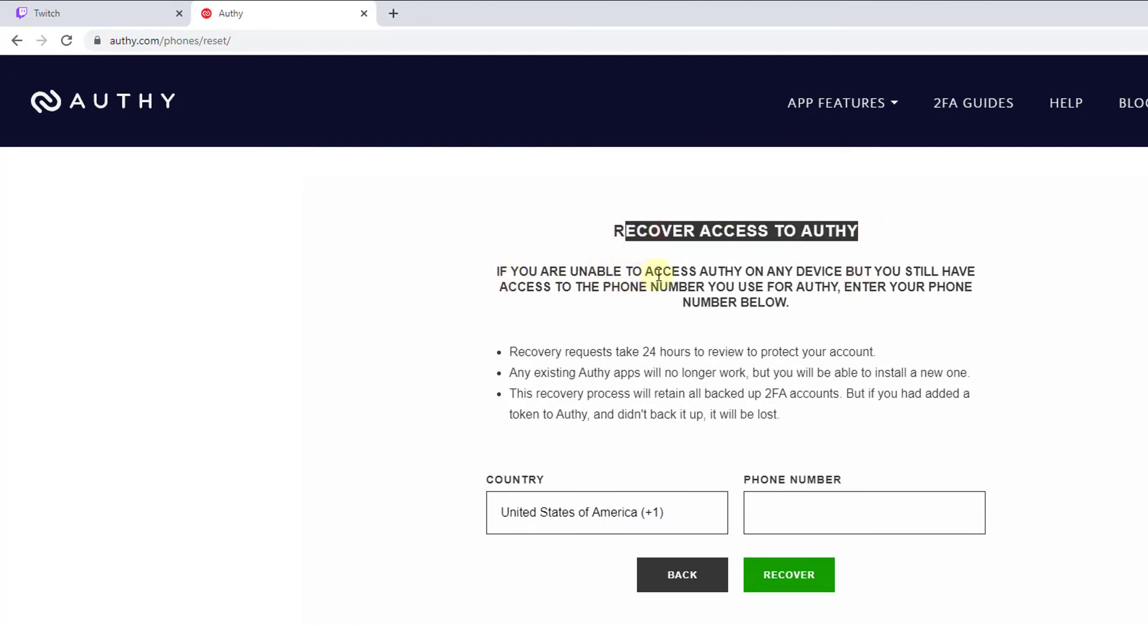
{"action": "mouse_move", "coordinate": [564, 300]}
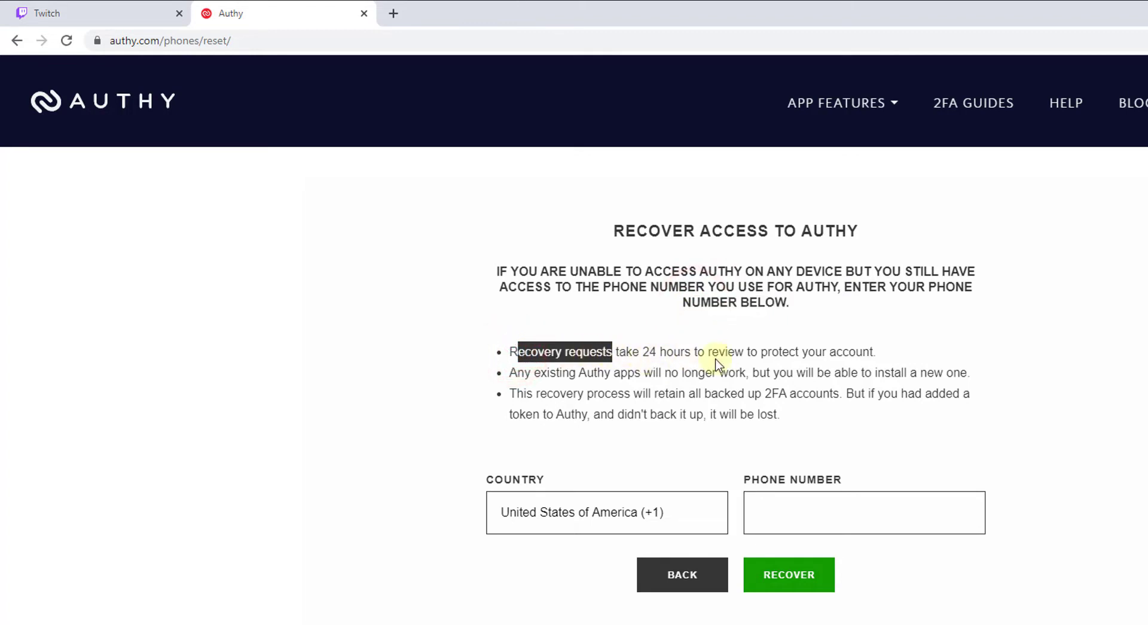
{"action": "mouse_move", "coordinate": [513, 377]}
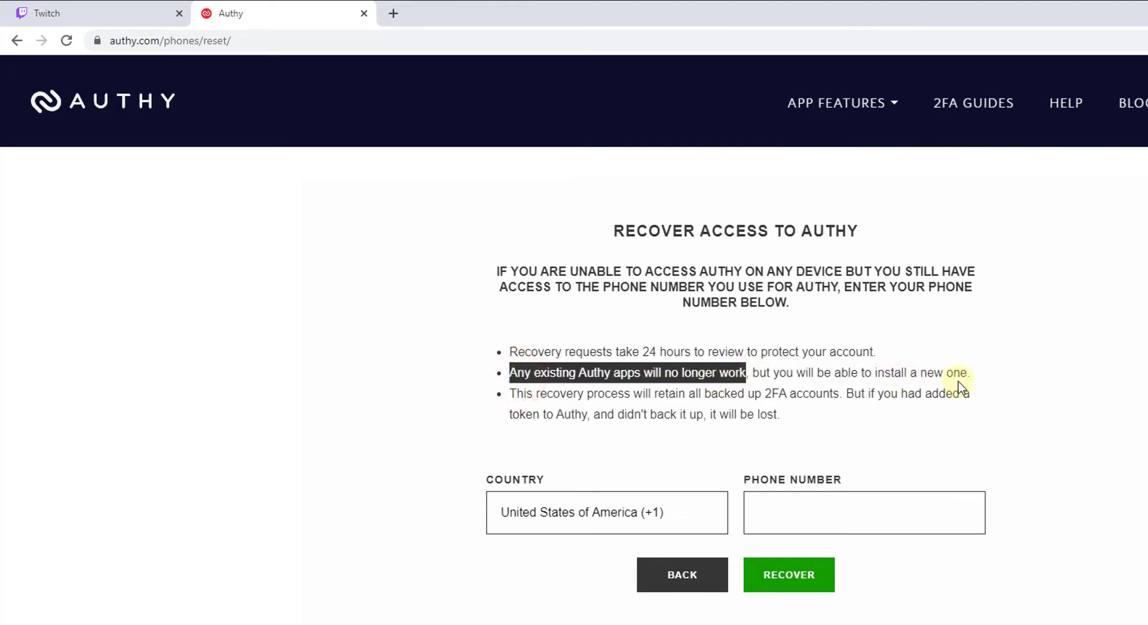
Step: Open the Recover Access to Authy form and choose the phone number's country code
{"action": "left_click", "coordinate": [557, 393]}
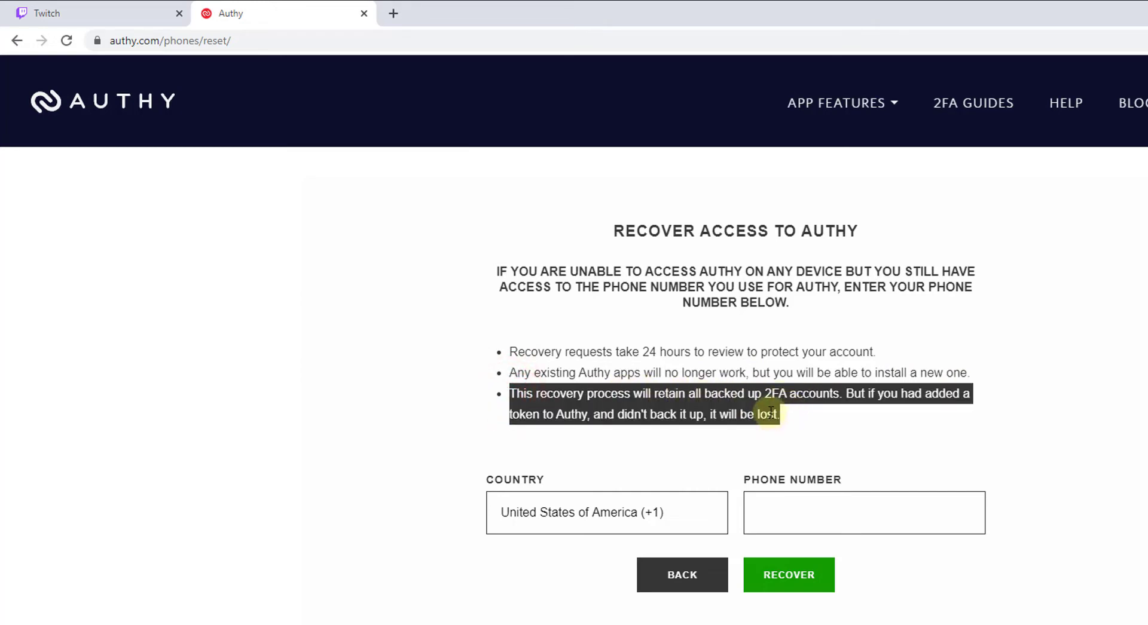
{"action": "mouse_move", "coordinate": [575, 420]}
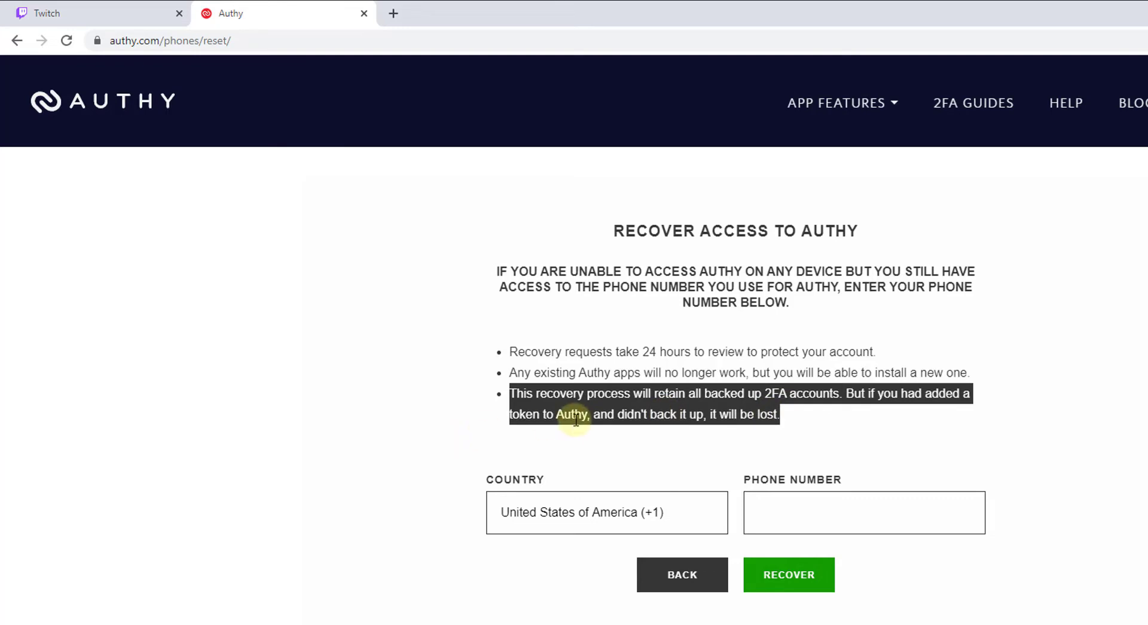
{"action": "mouse_move", "coordinate": [695, 417]}
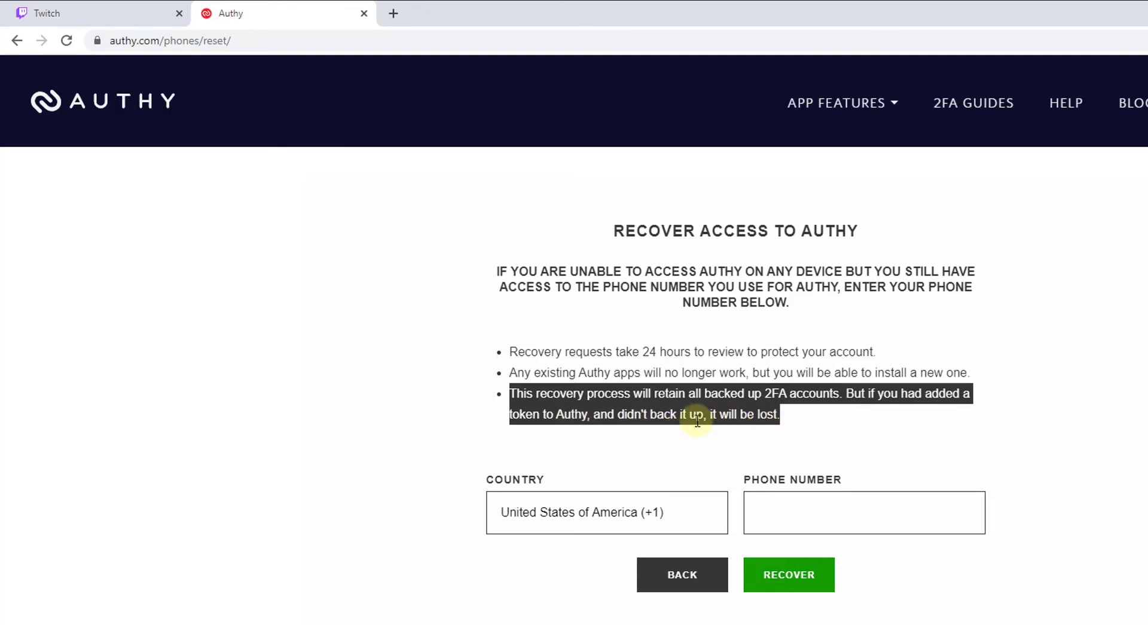
{"action": "left_click", "coordinate": [606, 512]}
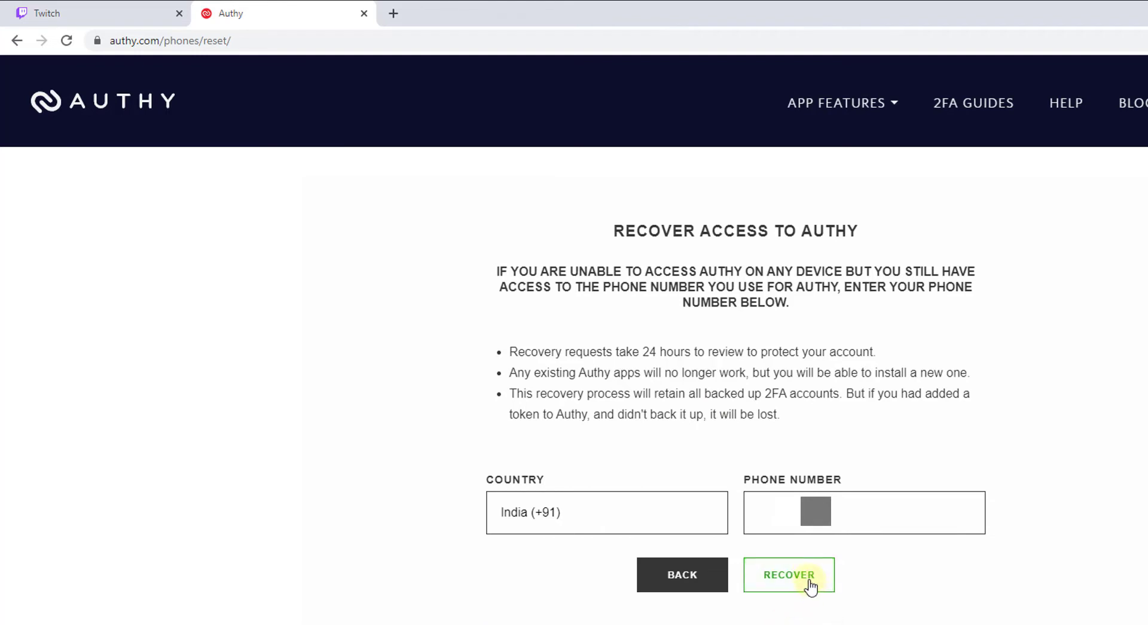
Step: Send the recovery request for the India (+91) number and confirm it
{"action": "left_click", "coordinate": [789, 575]}
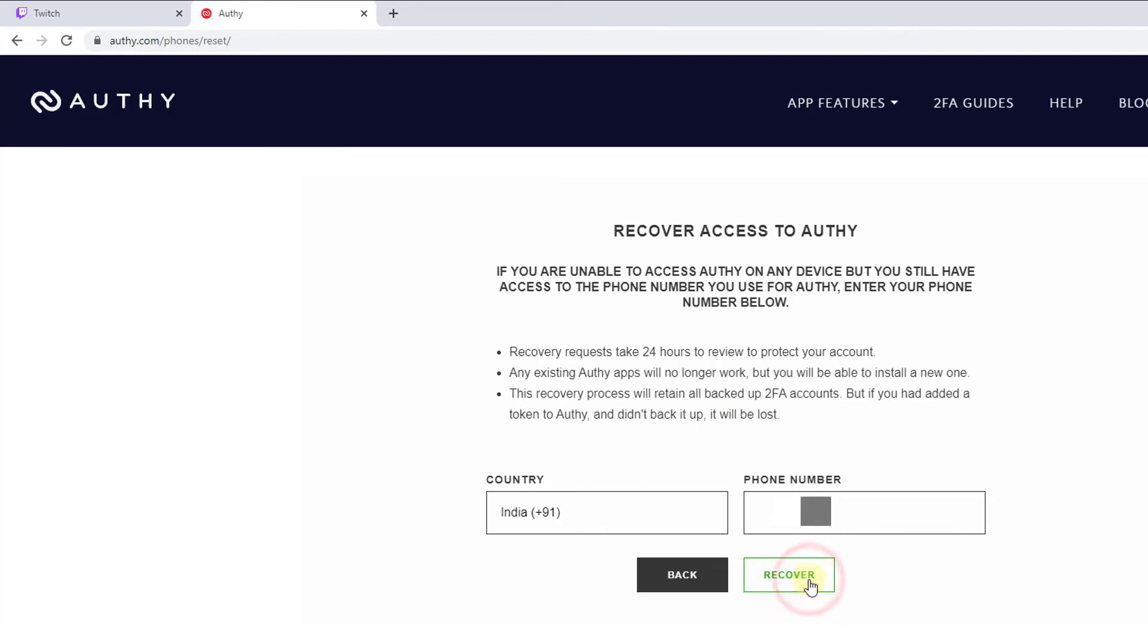
{"action": "left_click", "coordinate": [789, 575]}
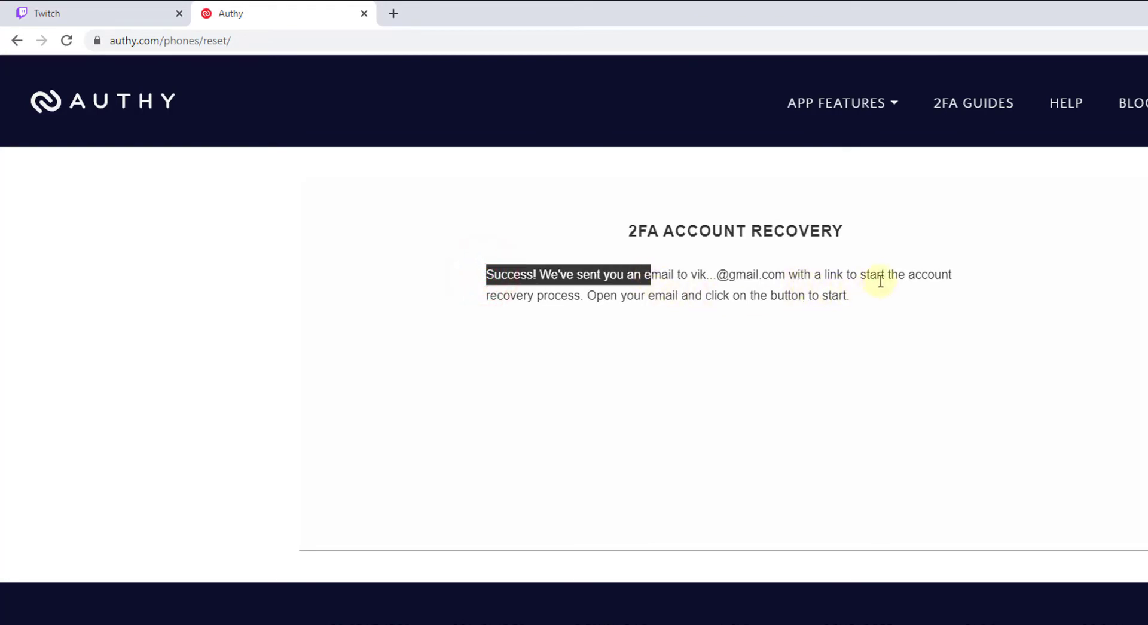
{"action": "mouse_move", "coordinate": [650, 320]}
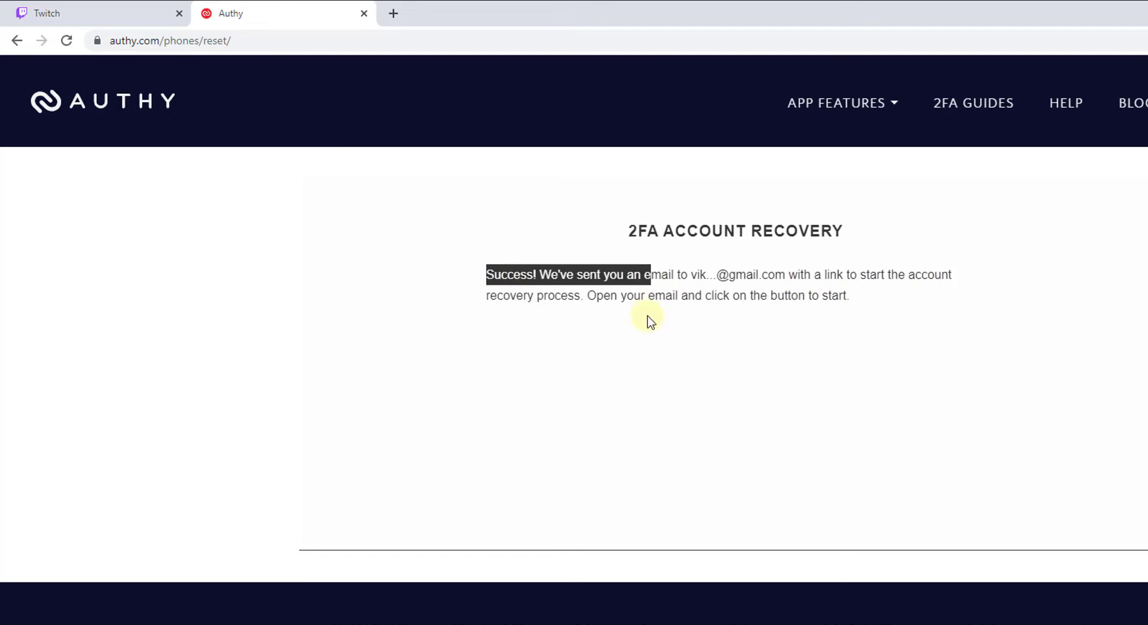
{"action": "mouse_move", "coordinate": [819, 299]}
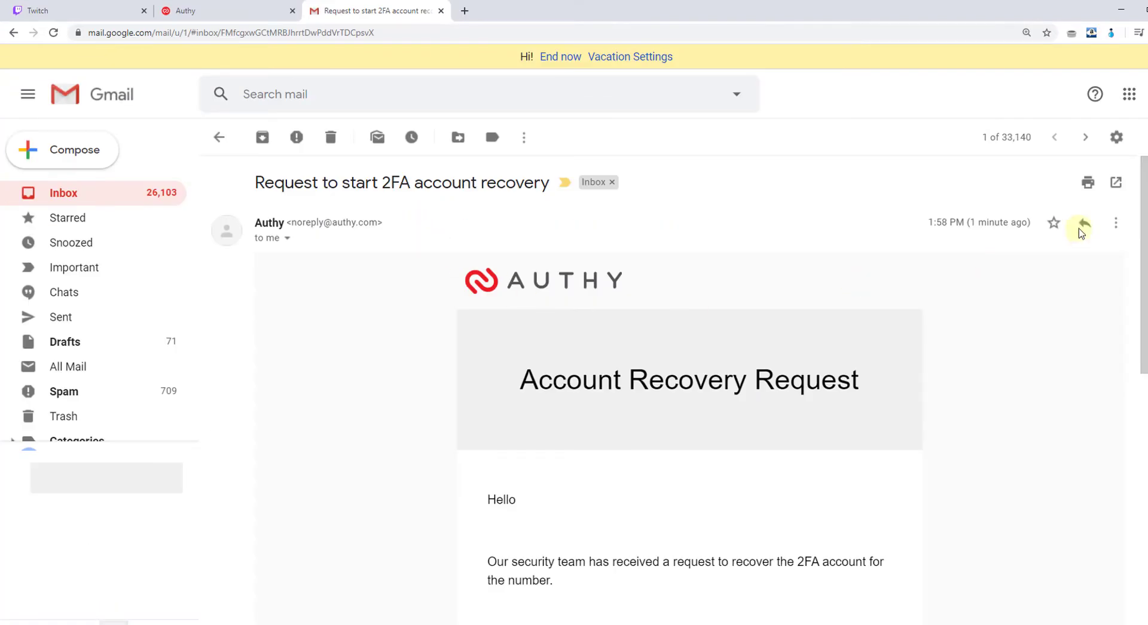
Step: Read the 'Request to start 2FA account recovery' email and confirm with START
{"action": "scroll", "scroll_direction": "down", "scroll_amount": 3}
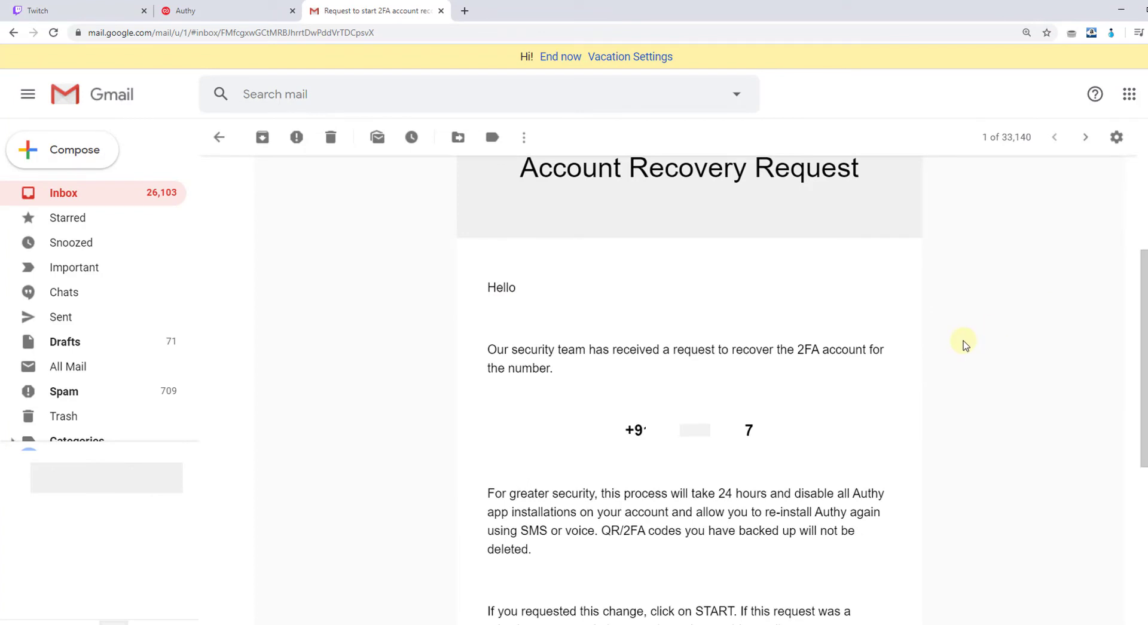
{"action": "scroll", "scroll_direction": "down", "scroll_amount": 3}
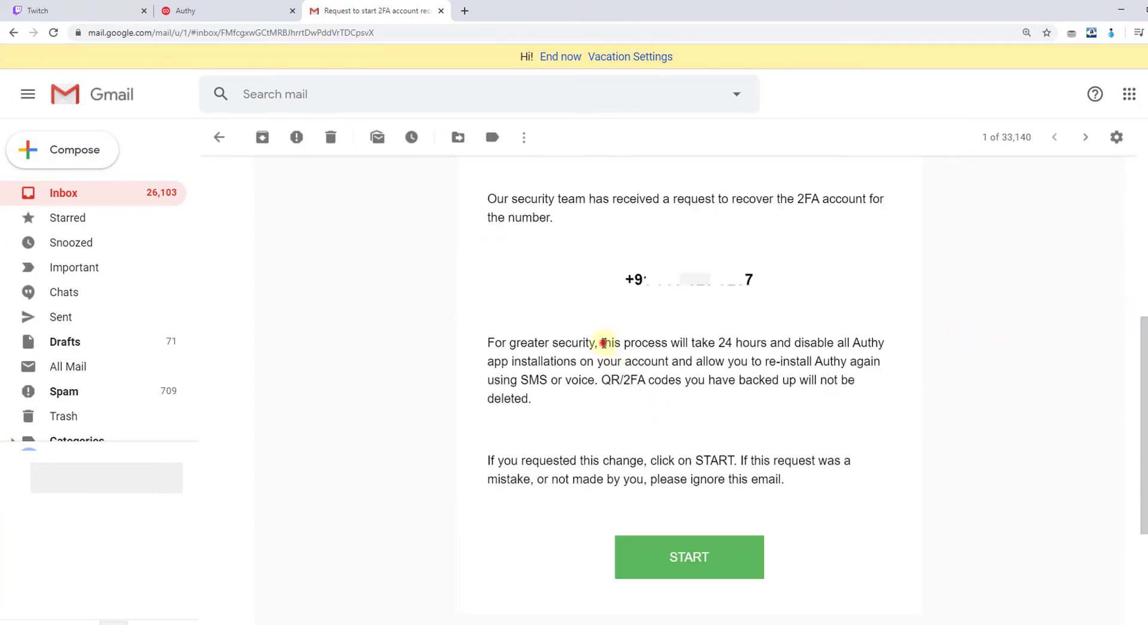
{"action": "left_click_drag", "start_coordinate": [601, 343], "coordinate": [822, 342]}
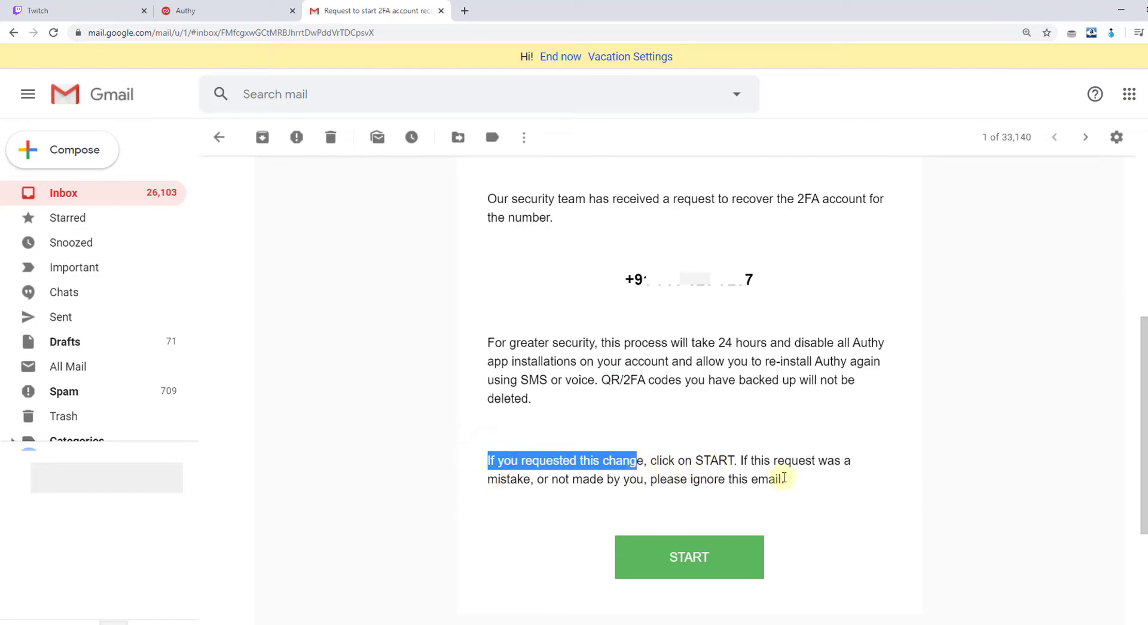
{"action": "mouse_move", "coordinate": [572, 493]}
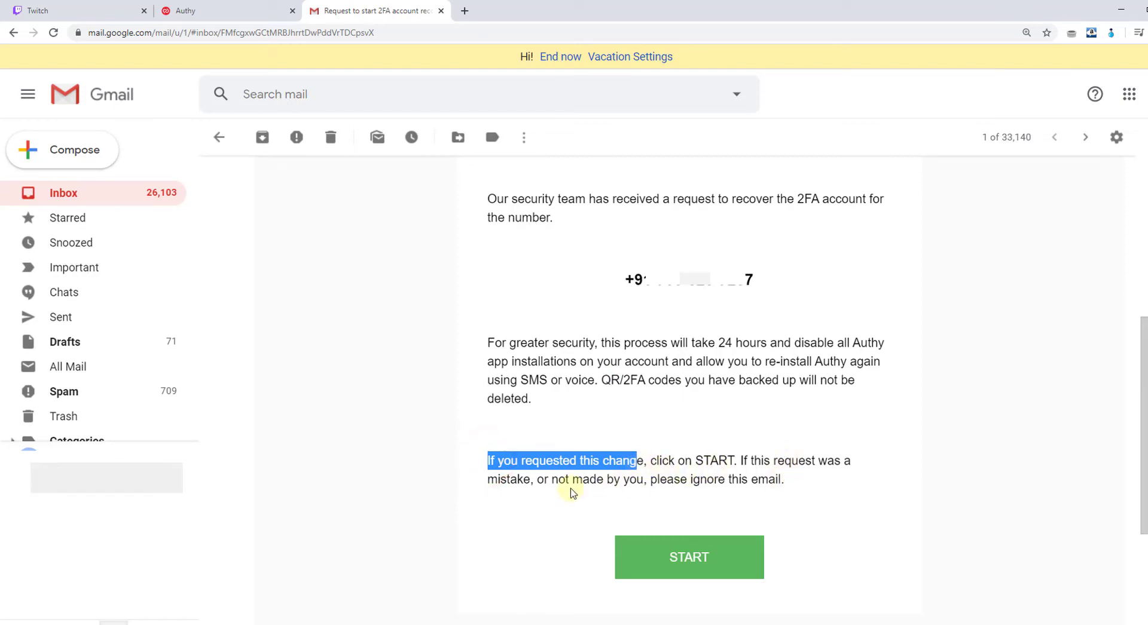
{"action": "mouse_move", "coordinate": [701, 576]}
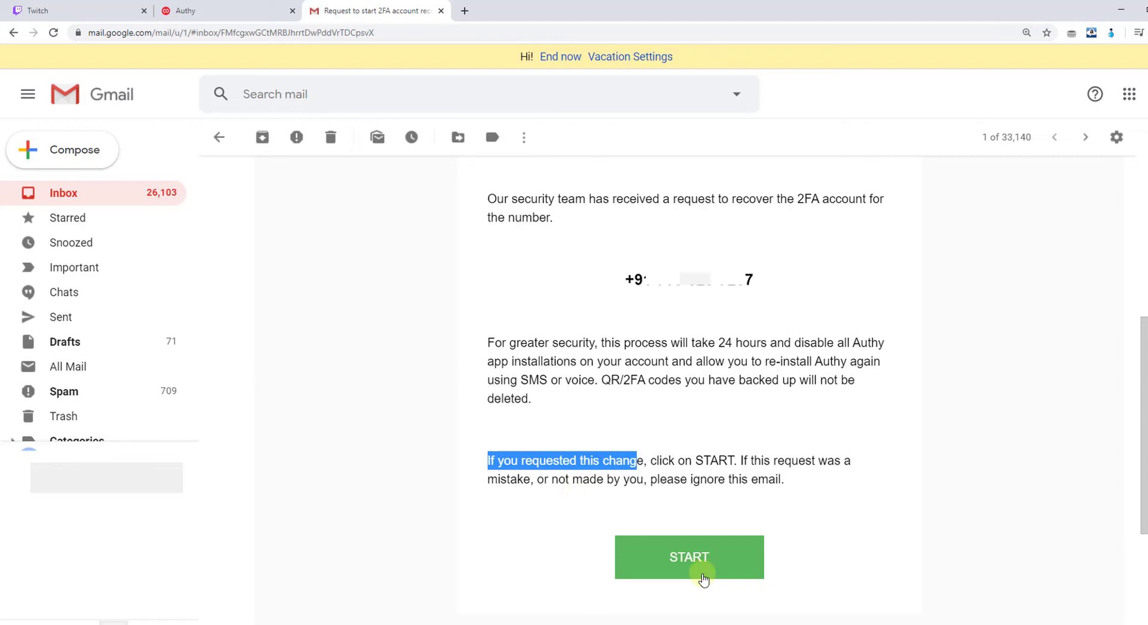
{"action": "left_click", "coordinate": [688, 557]}
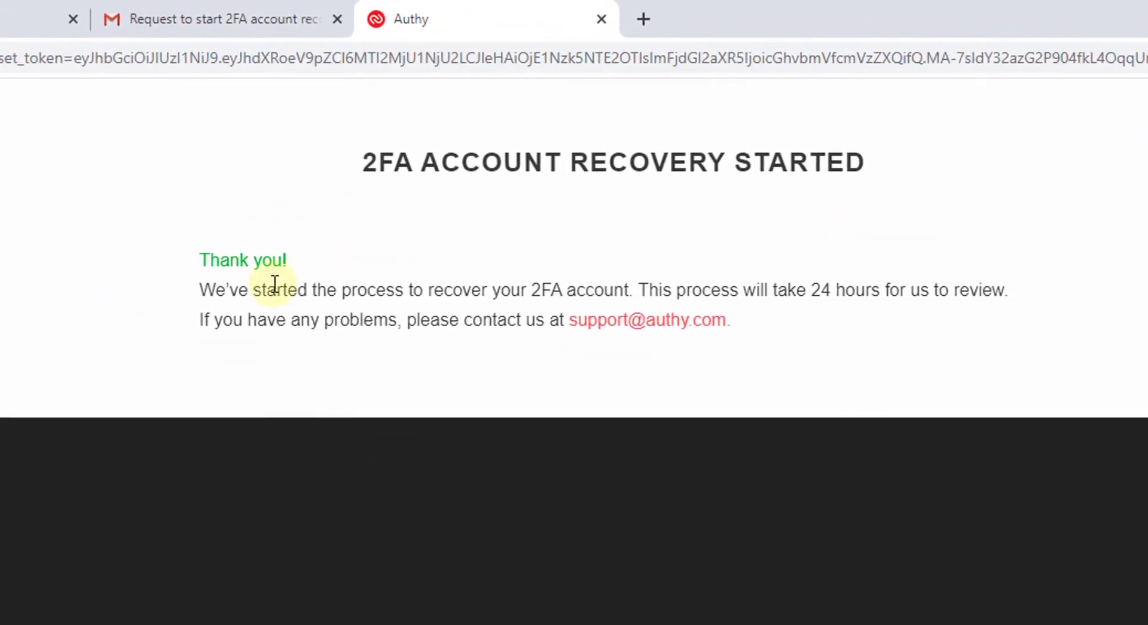
{"action": "mouse_move", "coordinate": [611, 316]}
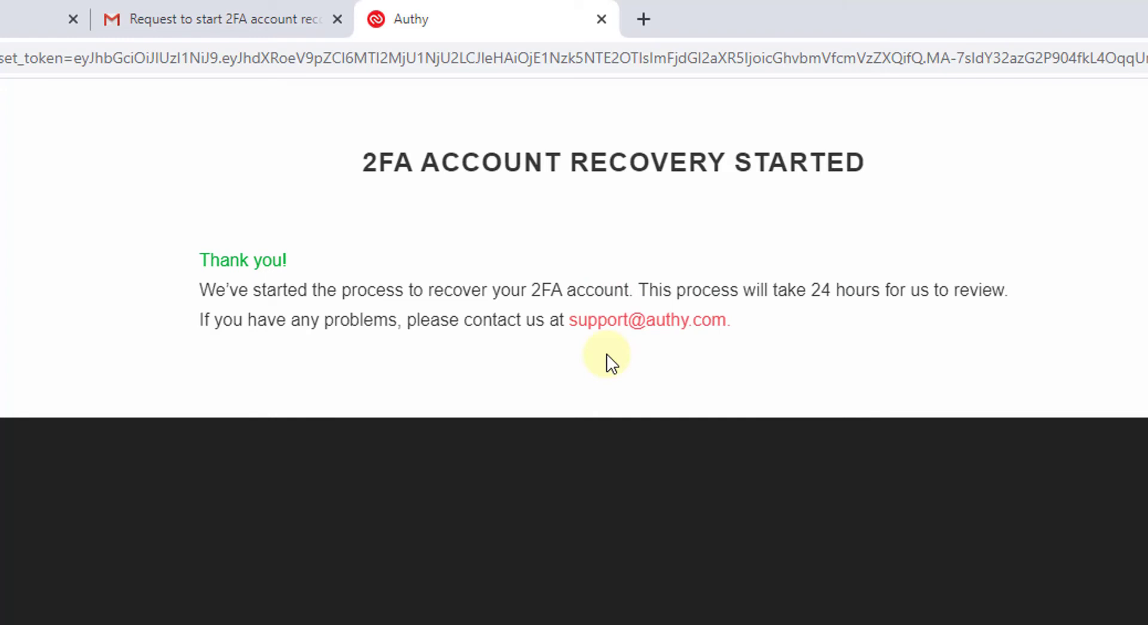
{"action": "left_click", "coordinate": [219, 19]}
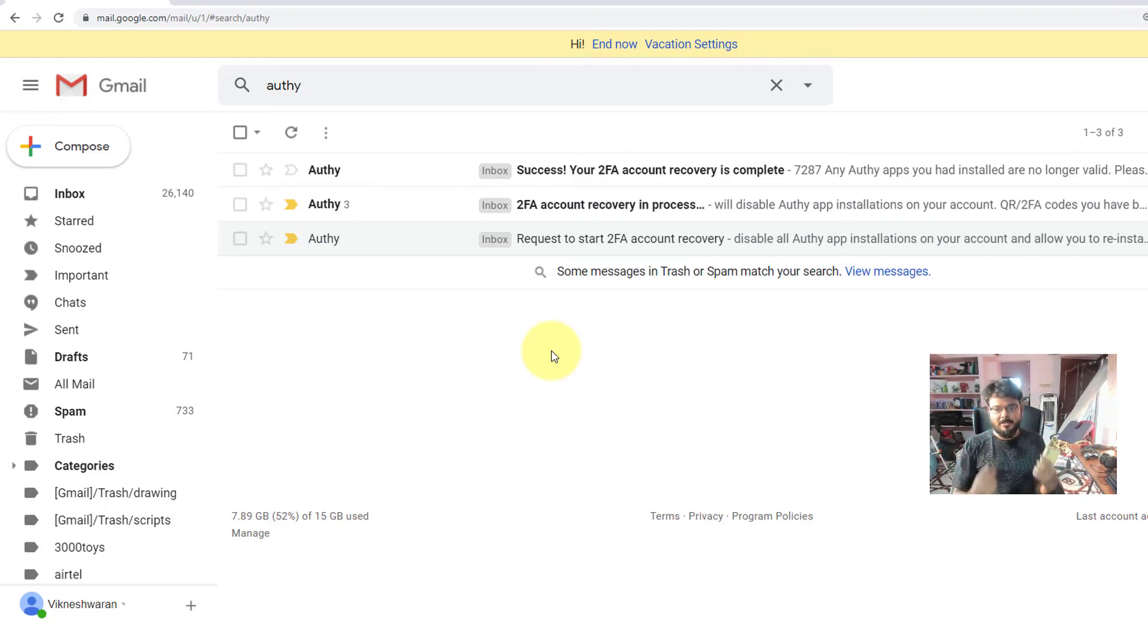
{"action": "mouse_move", "coordinate": [691, 233]}
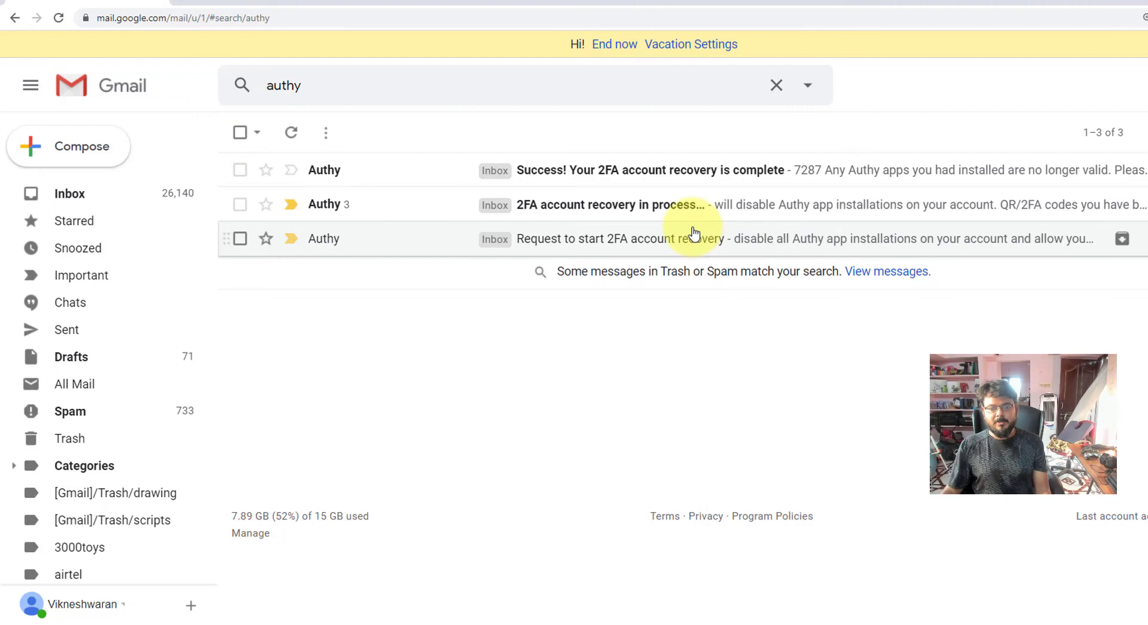
Step: Open the '2FA account recovery in process' email from the Authy search results
{"action": "left_click", "coordinate": [610, 204]}
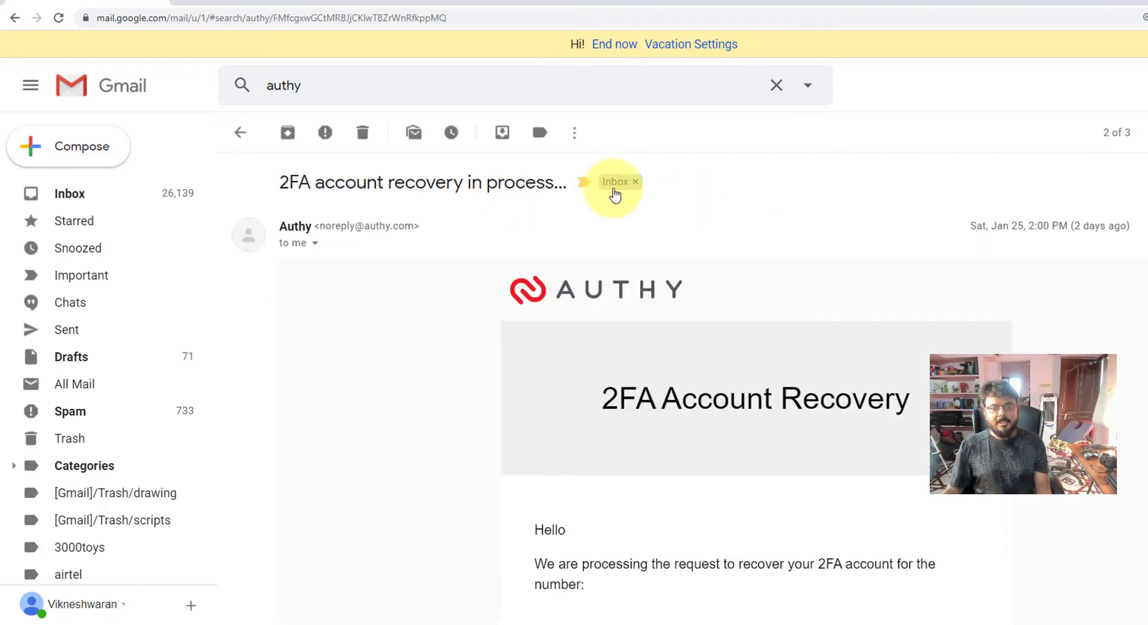
{"action": "mouse_move", "coordinate": [1029, 240]}
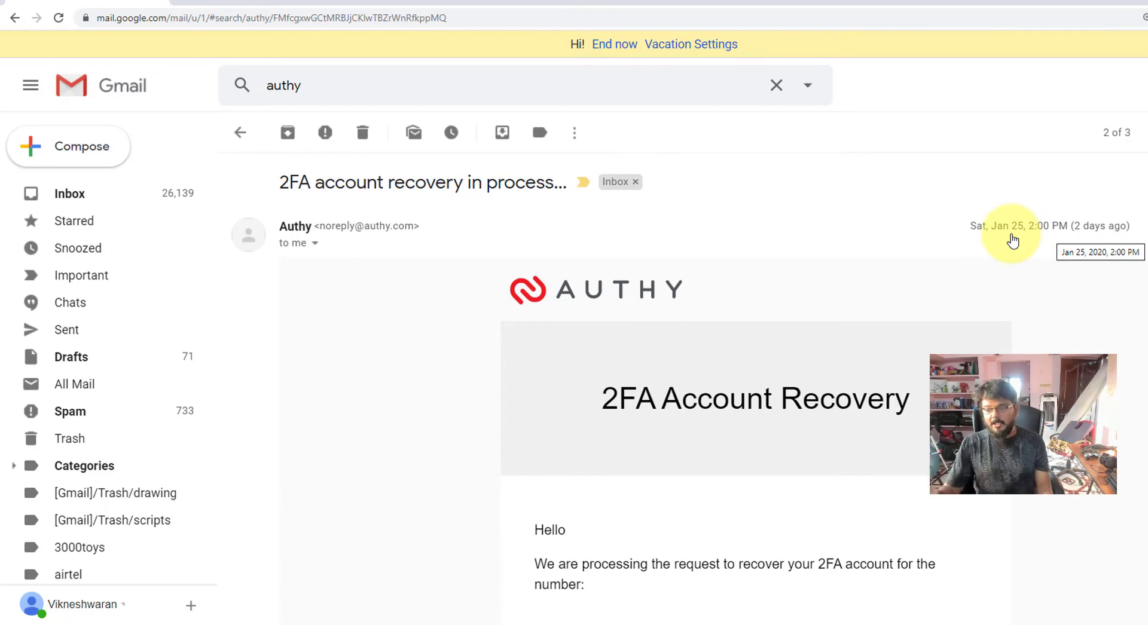
{"action": "mouse_move", "coordinate": [539, 560]}
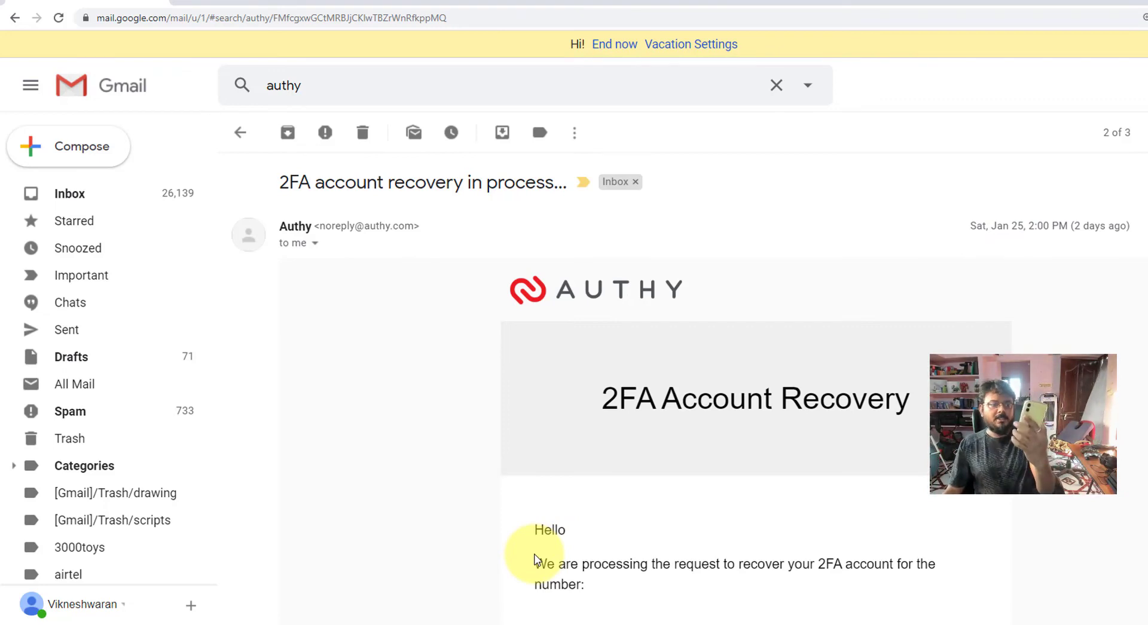
{"action": "mouse_move", "coordinate": [222, 88]}
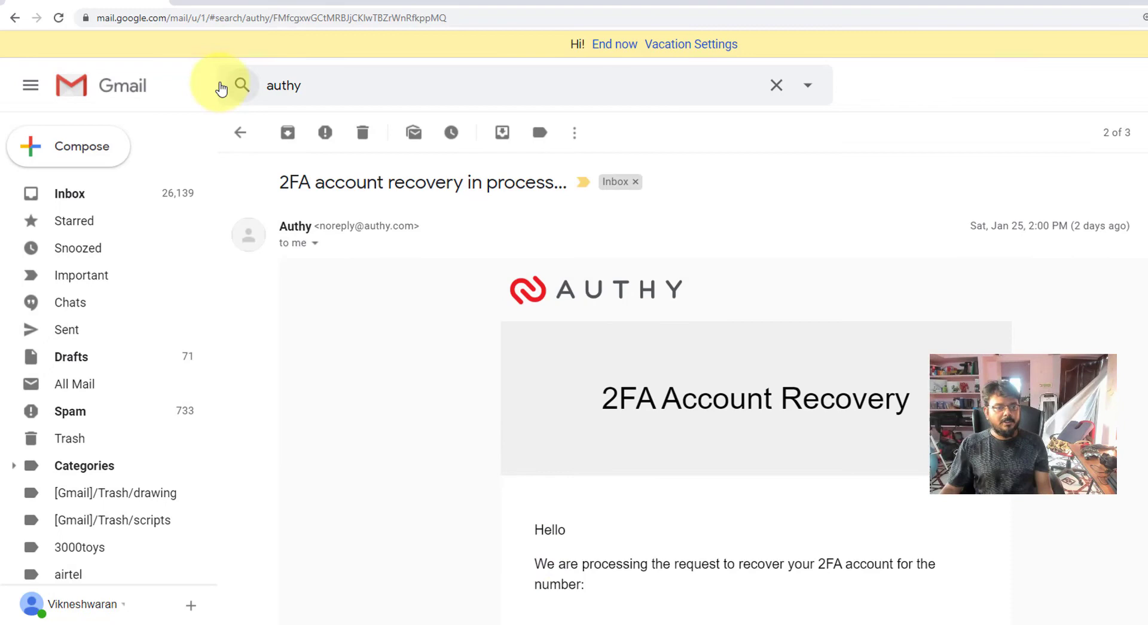
Step: Open the 'Success! Your 2FA account recovery is complete' email and scroll to its instructions
{"action": "left_click", "coordinate": [240, 132]}
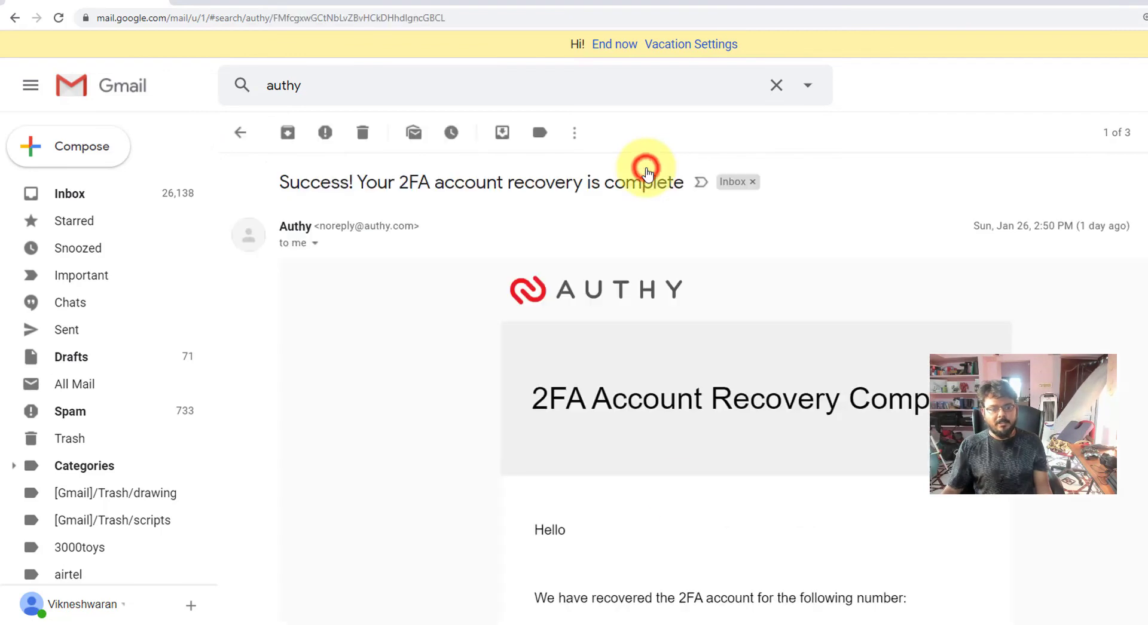
{"action": "mouse_move", "coordinate": [393, 243]}
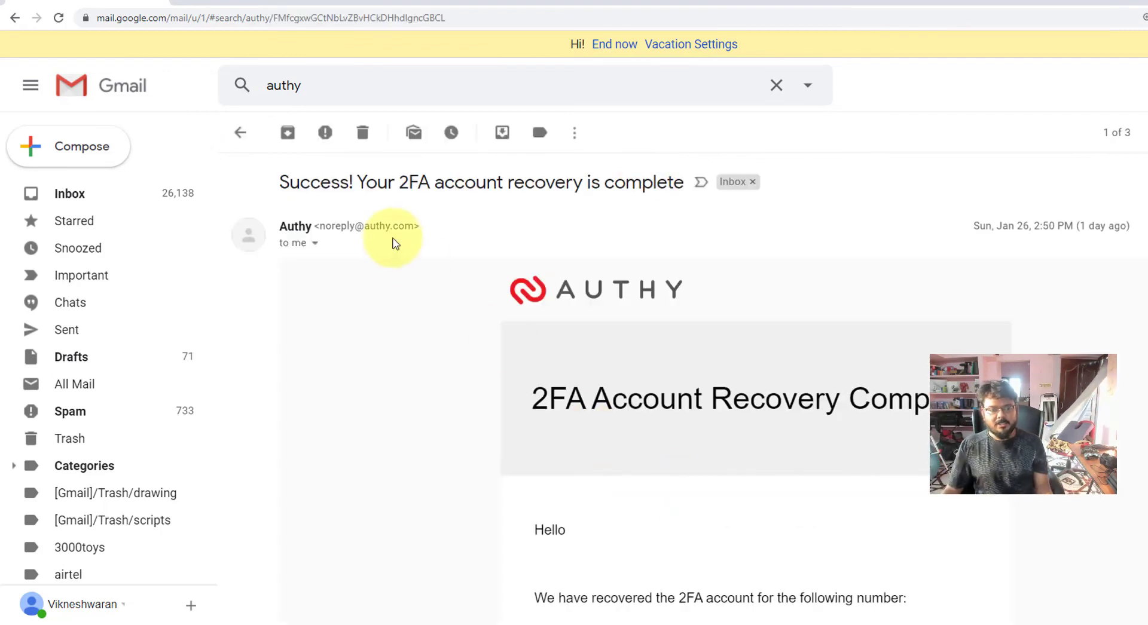
{"action": "mouse_move", "coordinate": [1050, 240]}
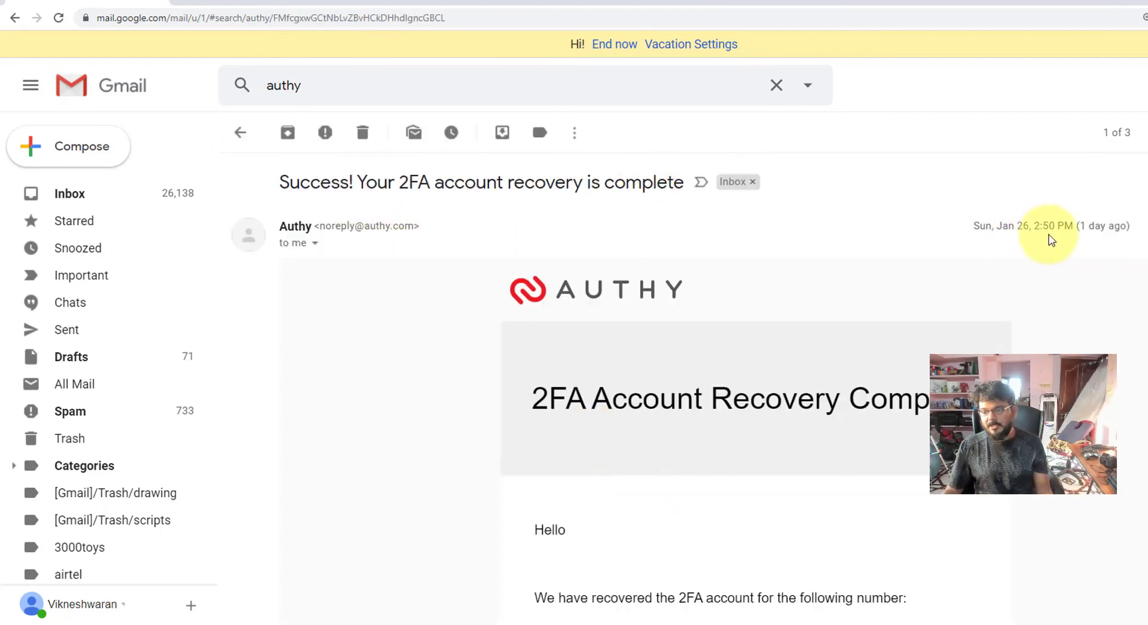
{"action": "mouse_move", "coordinate": [665, 612]}
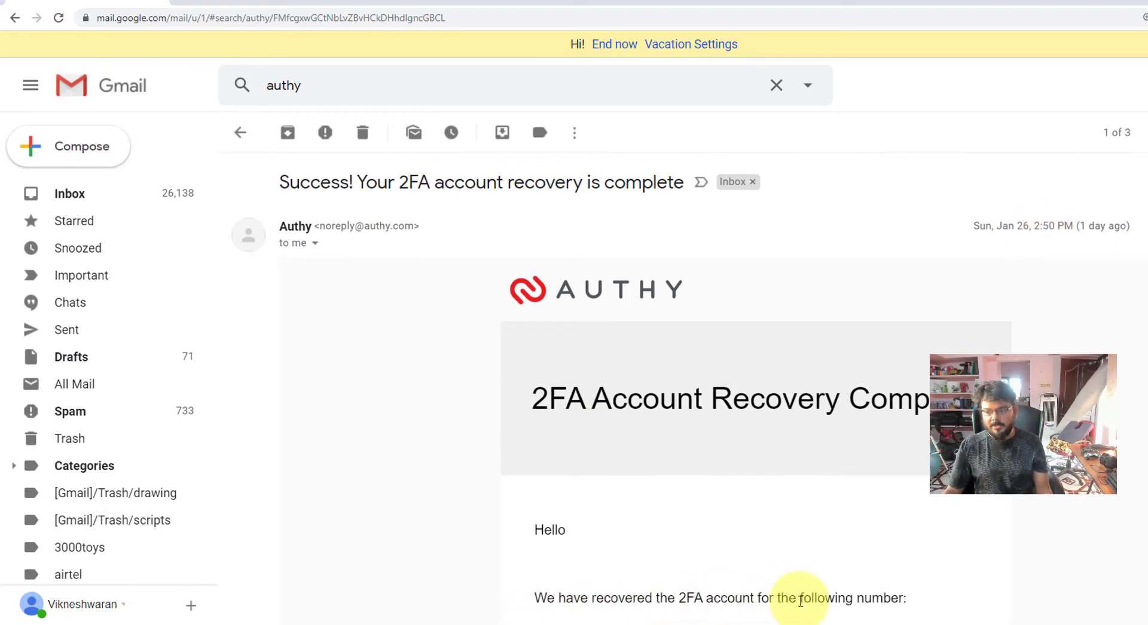
{"action": "scroll", "scroll_direction": "down", "scroll_amount": 3}
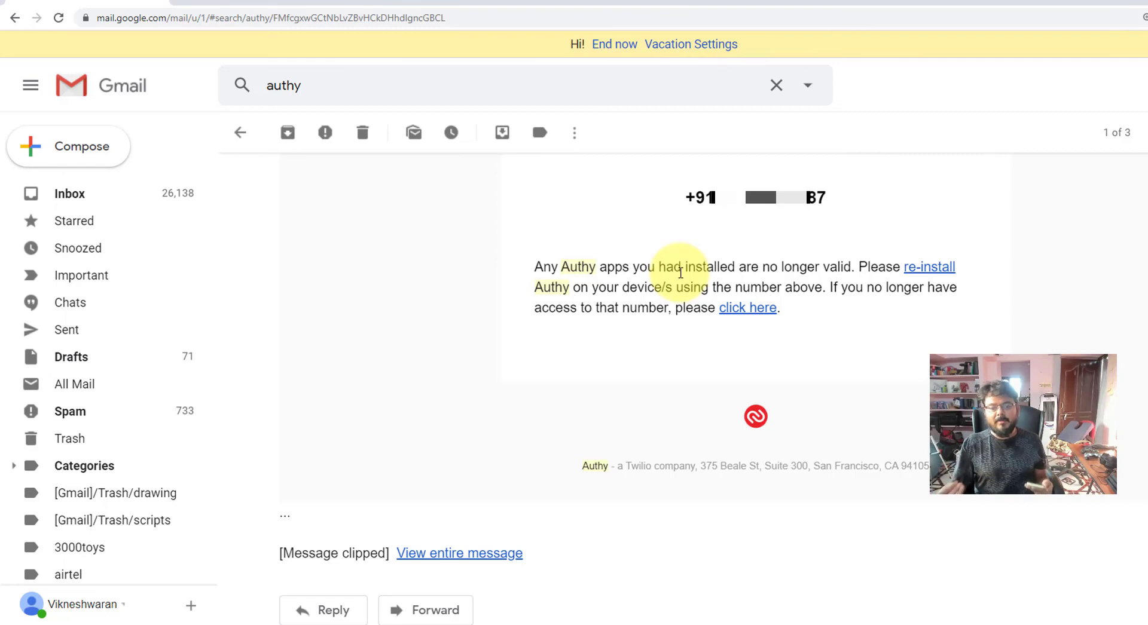
{"action": "mouse_move", "coordinate": [754, 391]}
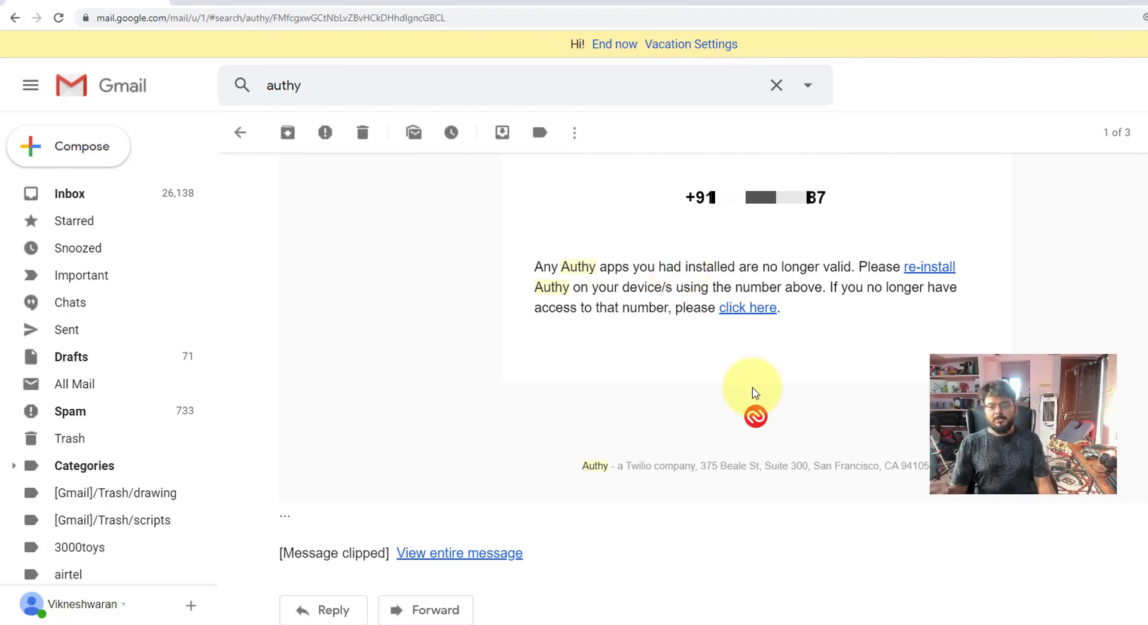
{"action": "mouse_move", "coordinate": [756, 320]}
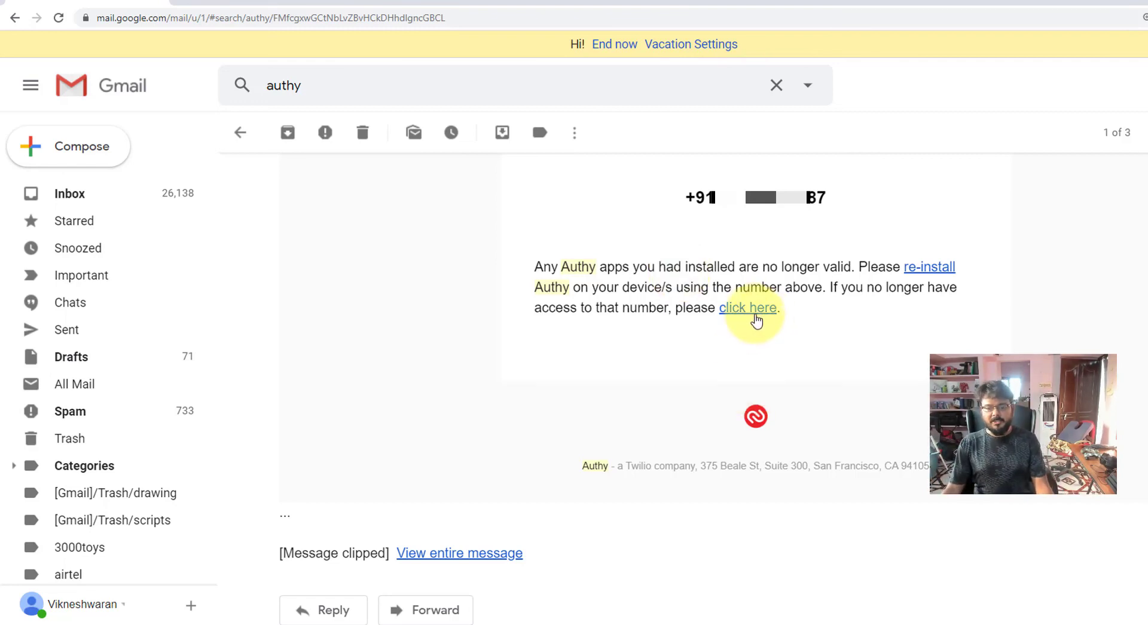
{"action": "mouse_move", "coordinate": [706, 429]}
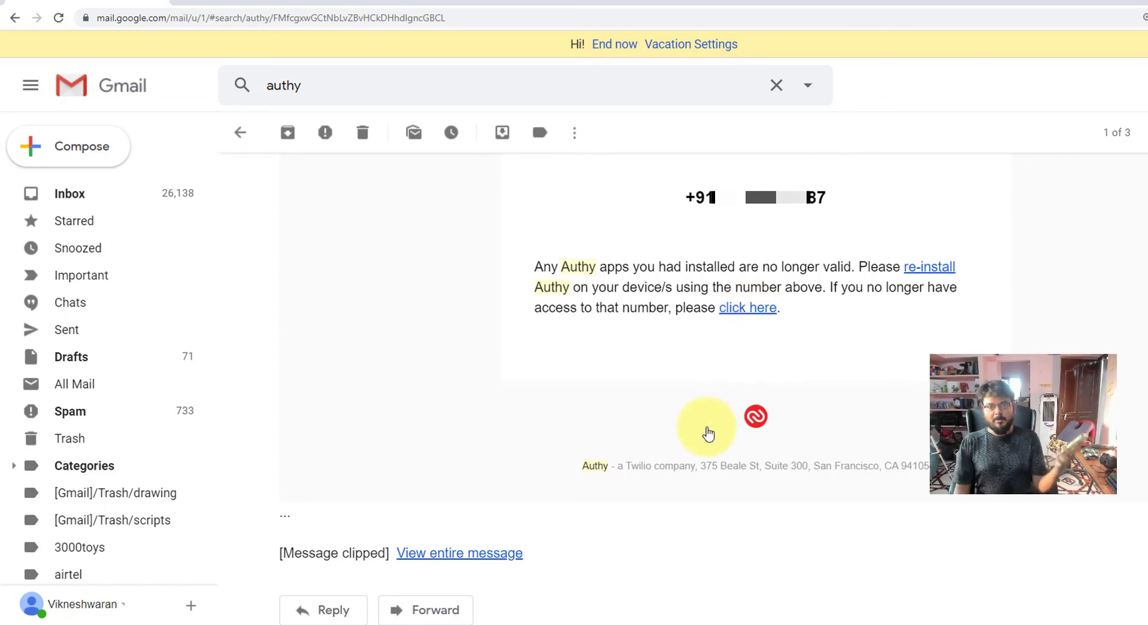